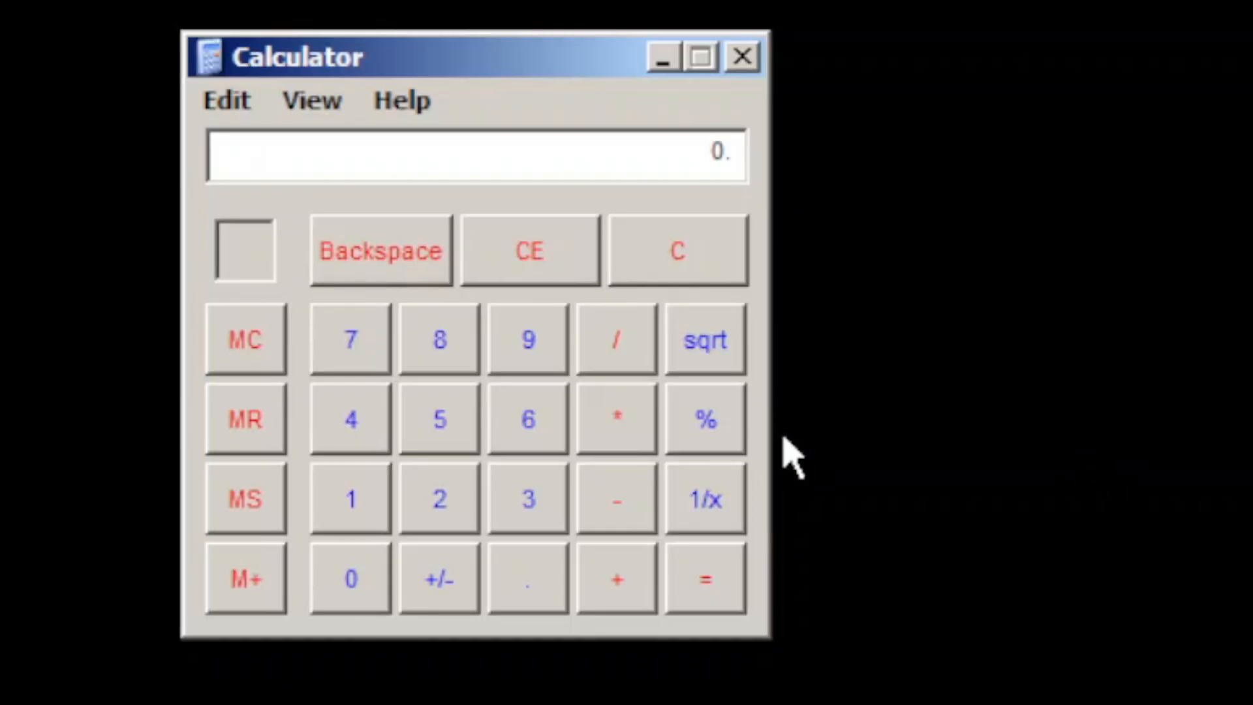
Browse the Edit and View menus, then switch the calculator to the Scientific layout
{"action": "left_click", "coordinate": [226, 100]}
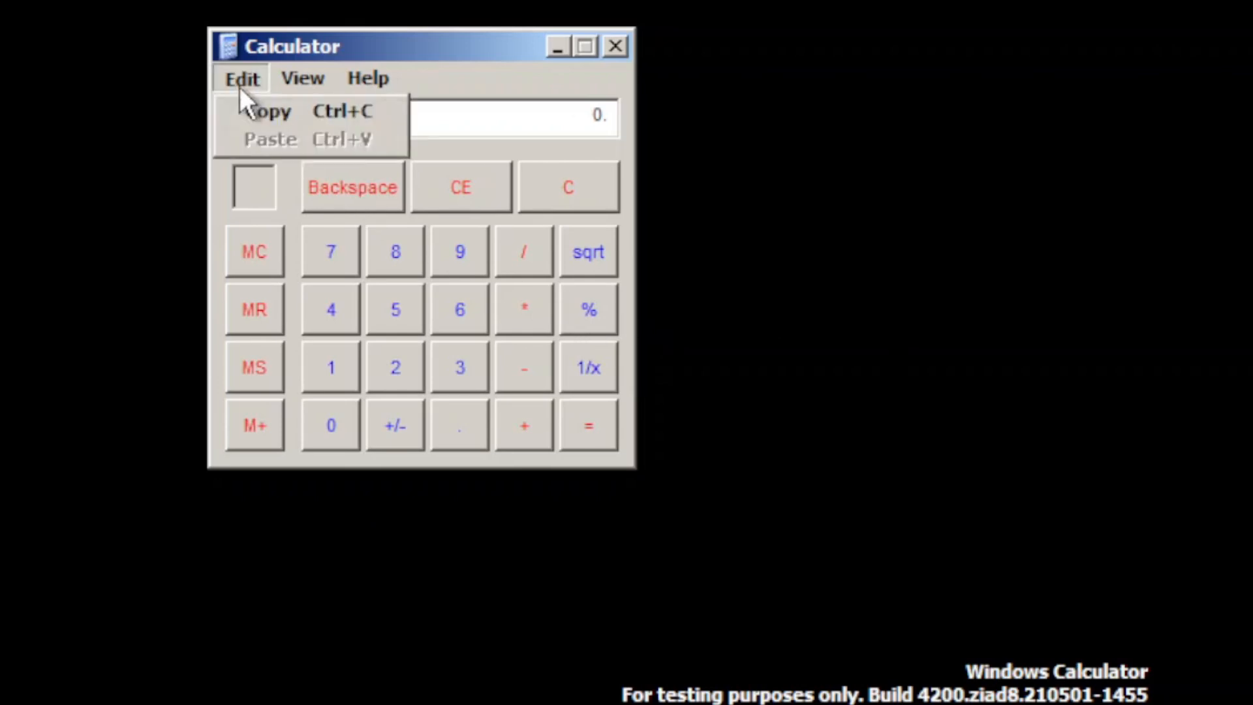
{"action": "left_click", "coordinate": [368, 77]}
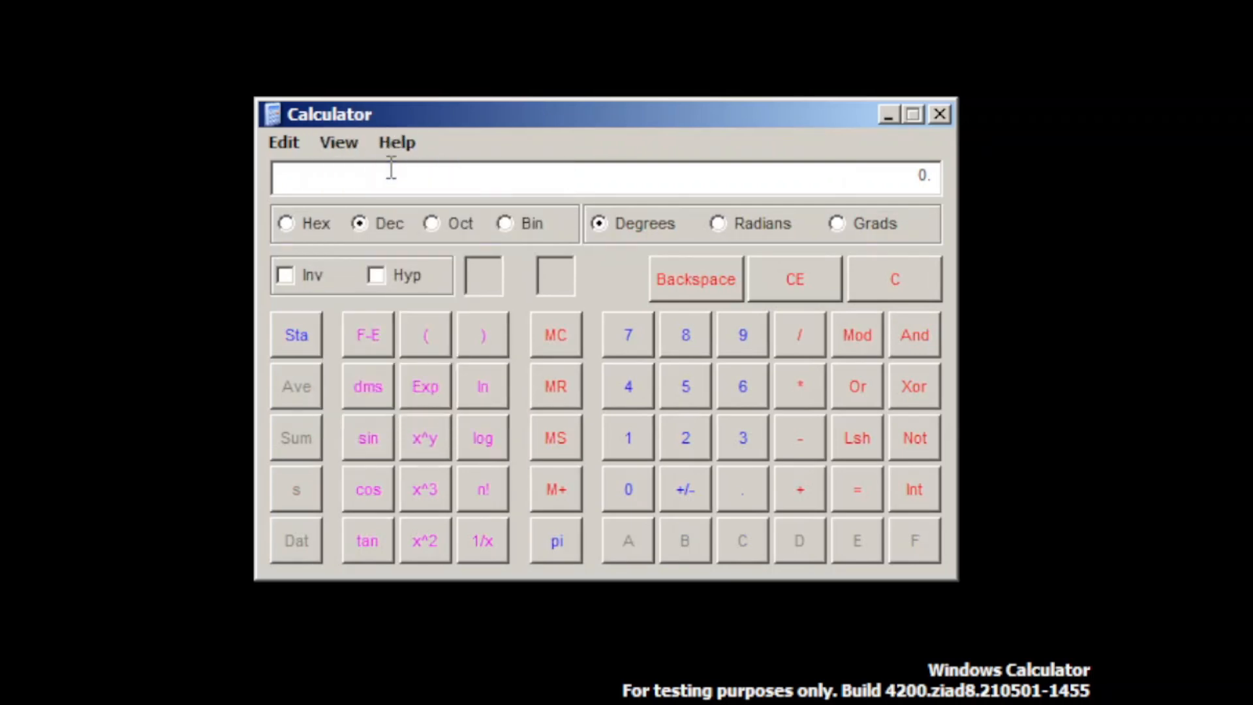
{"action": "left_click", "coordinate": [284, 142]}
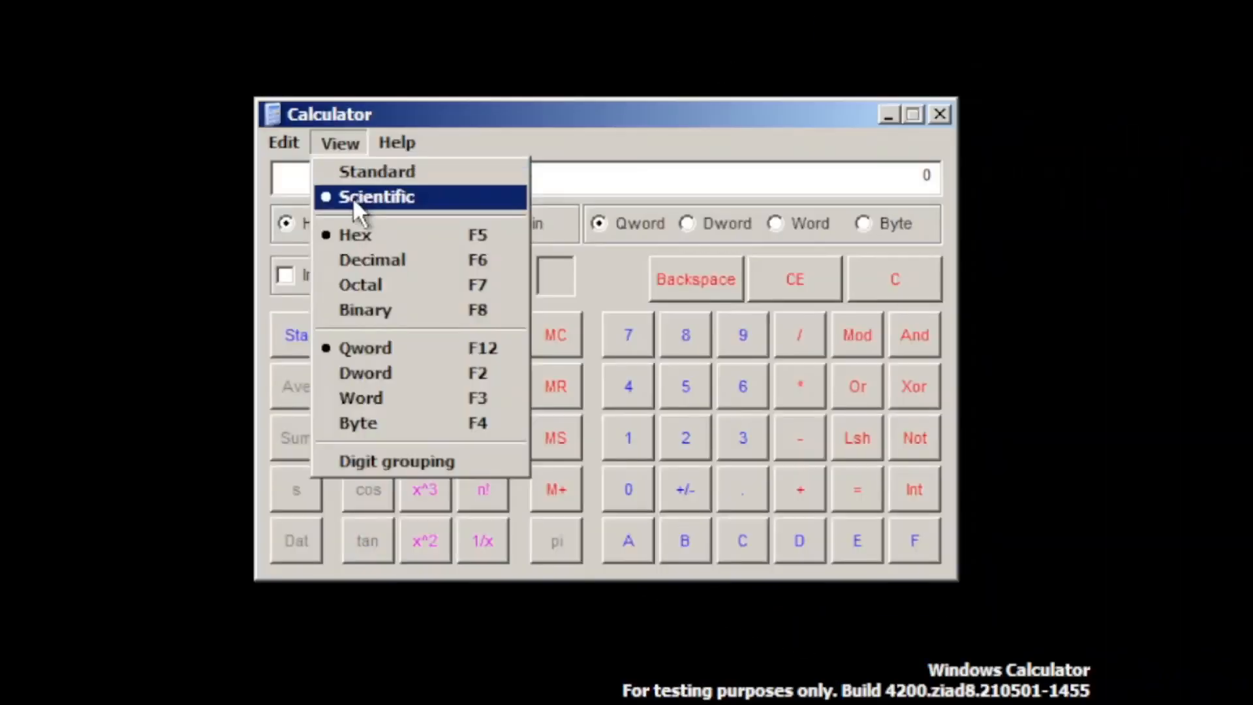
{"action": "left_click", "coordinate": [376, 171]}
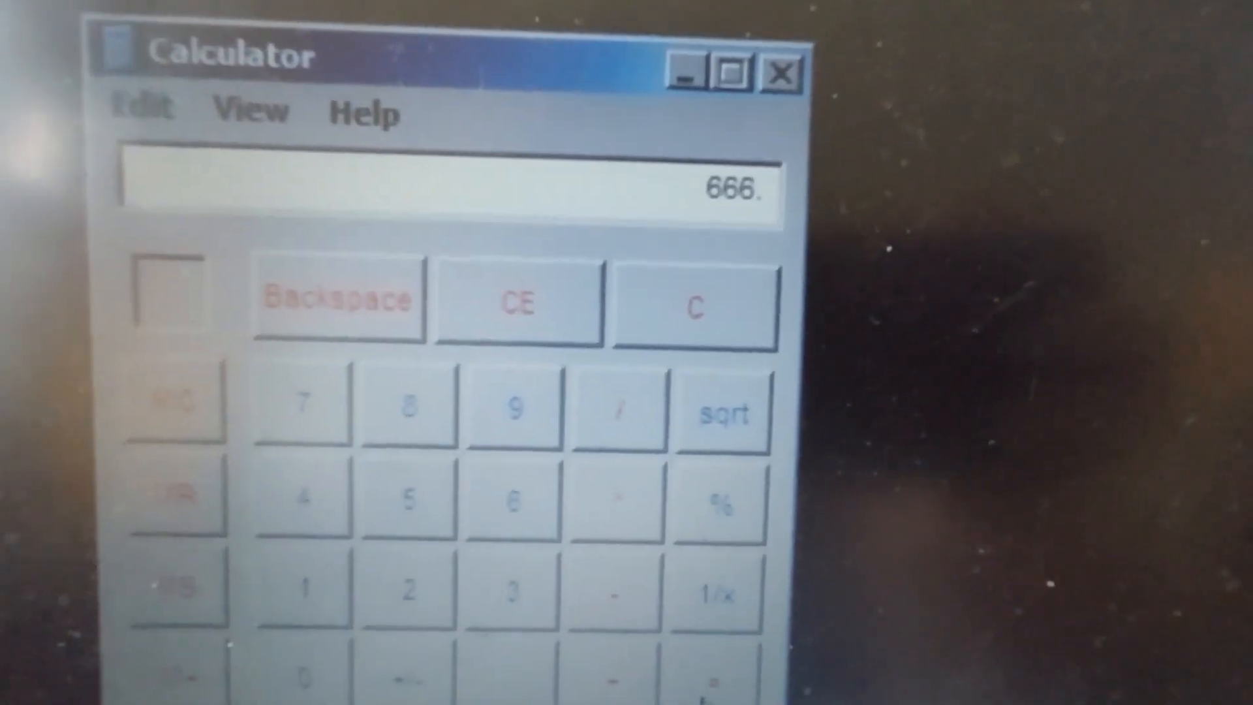
Try the Oct and Hex number bases and turn on digit grouping from the View menu
{"action": "left_click", "coordinate": [337, 143]}
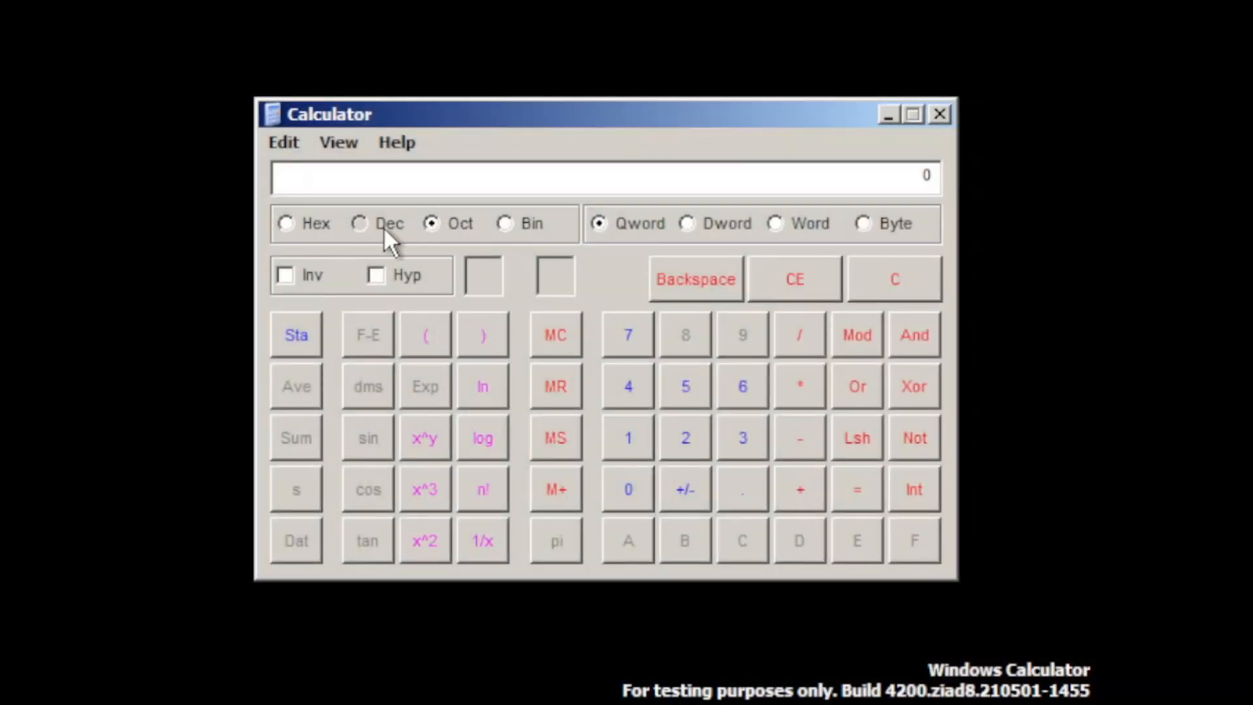
{"action": "left_click", "coordinate": [286, 223]}
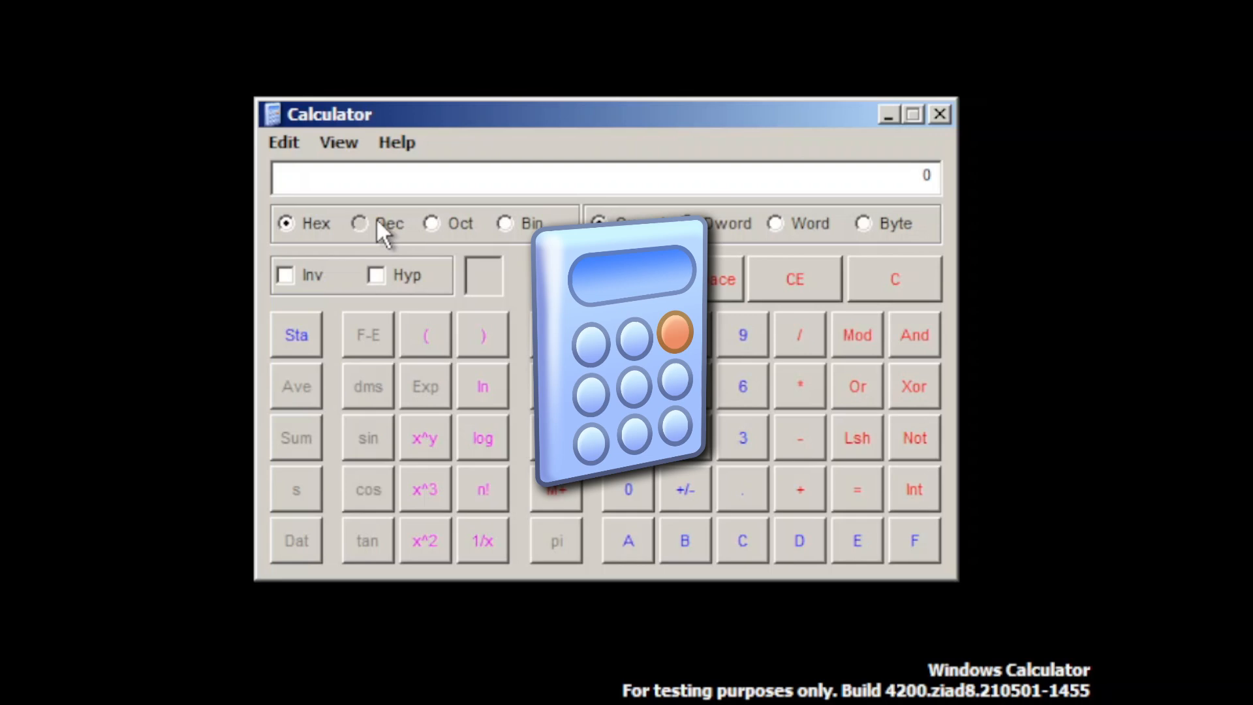
{"action": "left_click", "coordinate": [338, 143]}
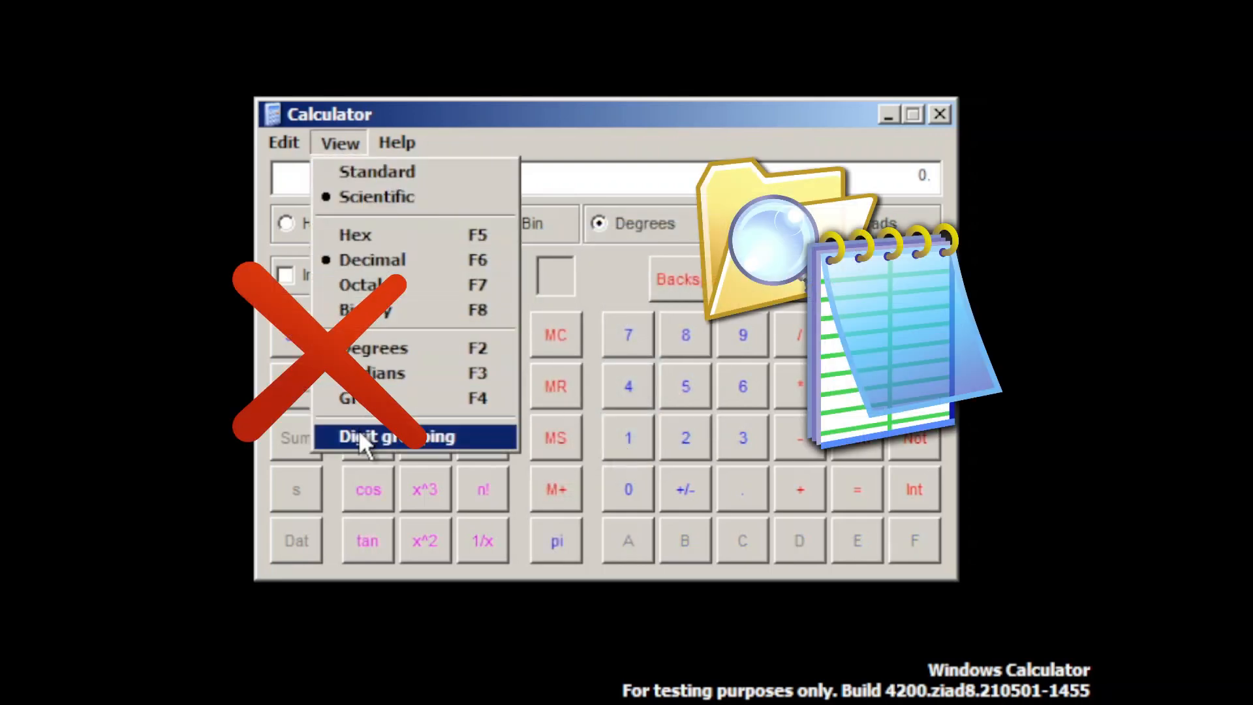
{"action": "left_click", "coordinate": [396, 436]}
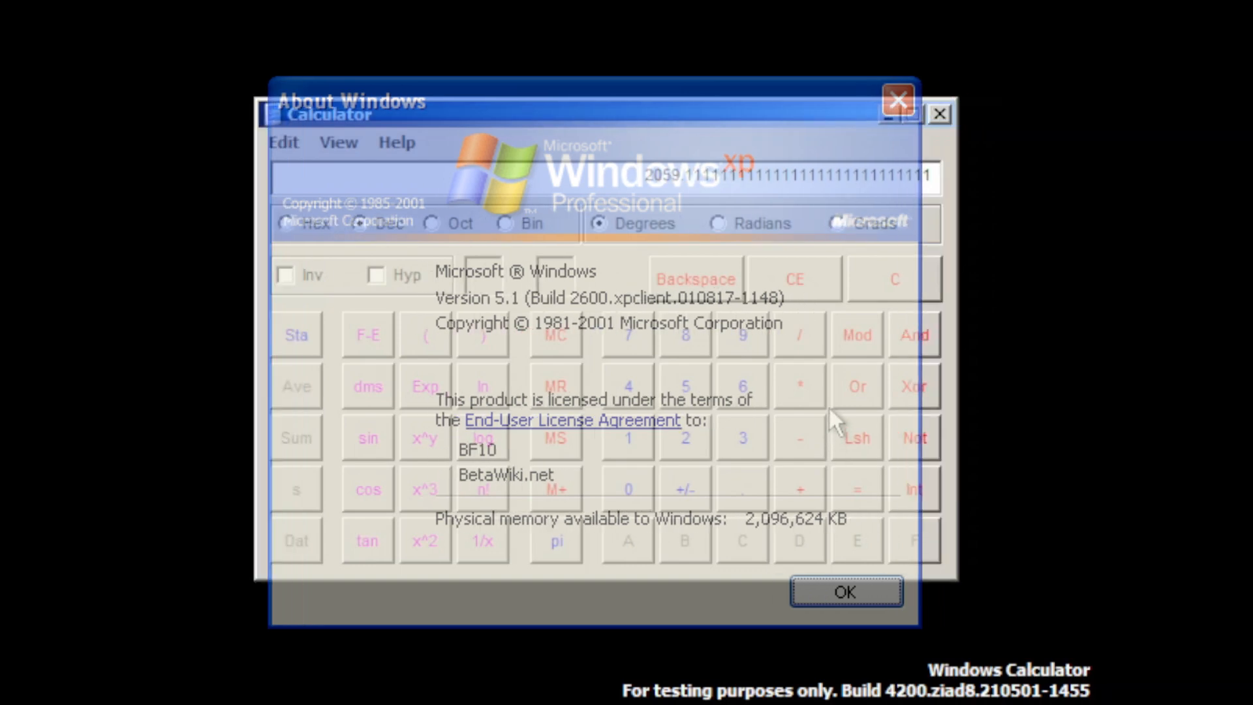
Close the About Windows box and show Help > About Calculator (Version 5.3, Build 4200)
{"action": "left_click", "coordinate": [844, 592]}
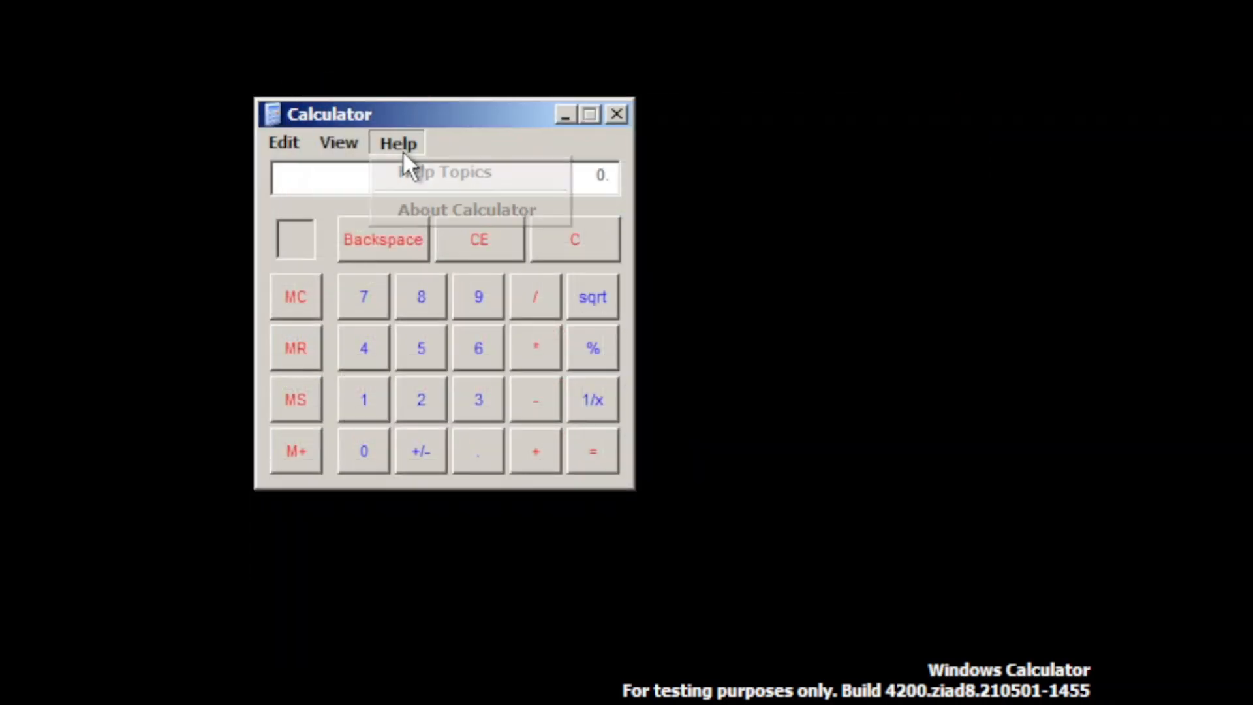
{"action": "left_click", "coordinate": [466, 209]}
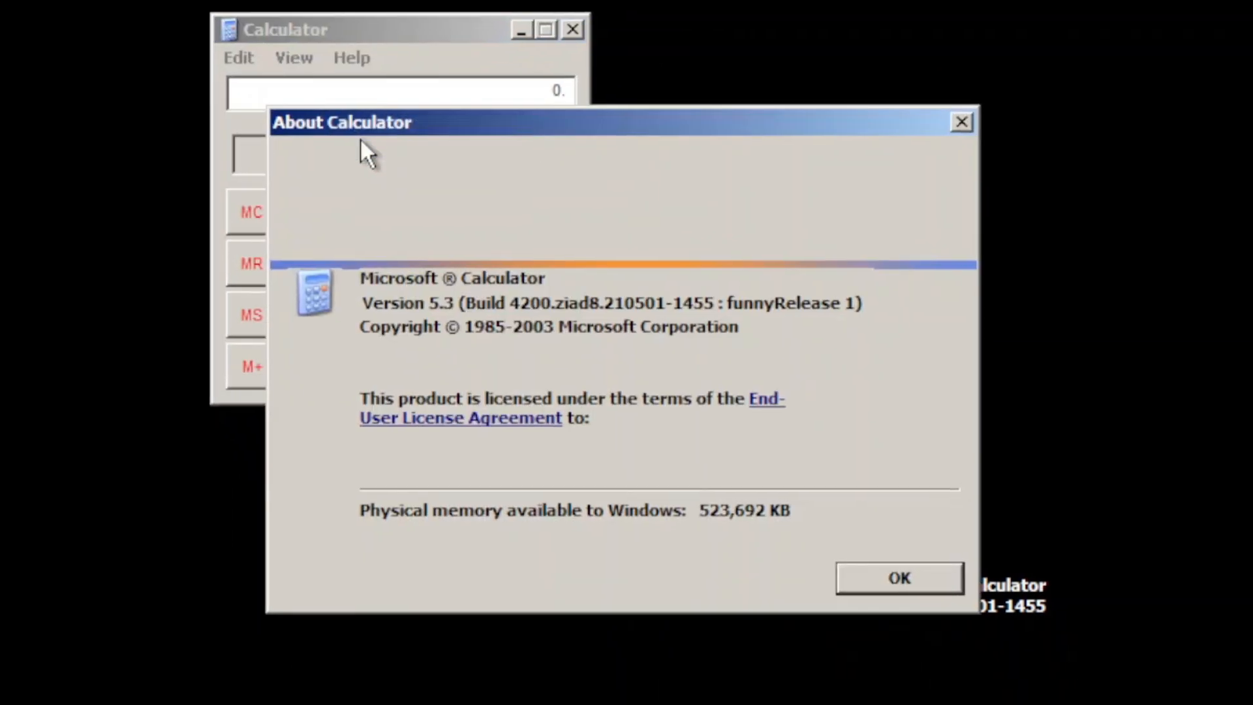
{"action": "mouse_move", "coordinate": [226, 265]}
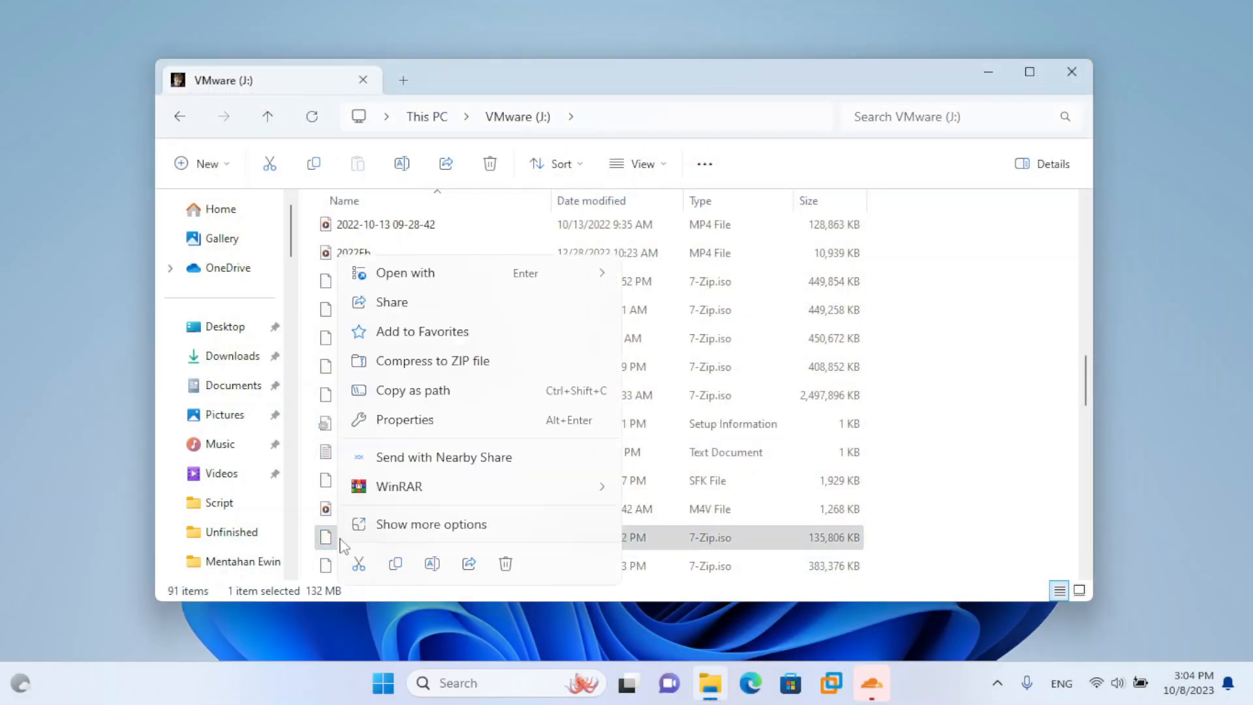
Show the ISO image's Properties with its 132 MB size and creation dates
{"action": "left_click", "coordinate": [404, 419]}
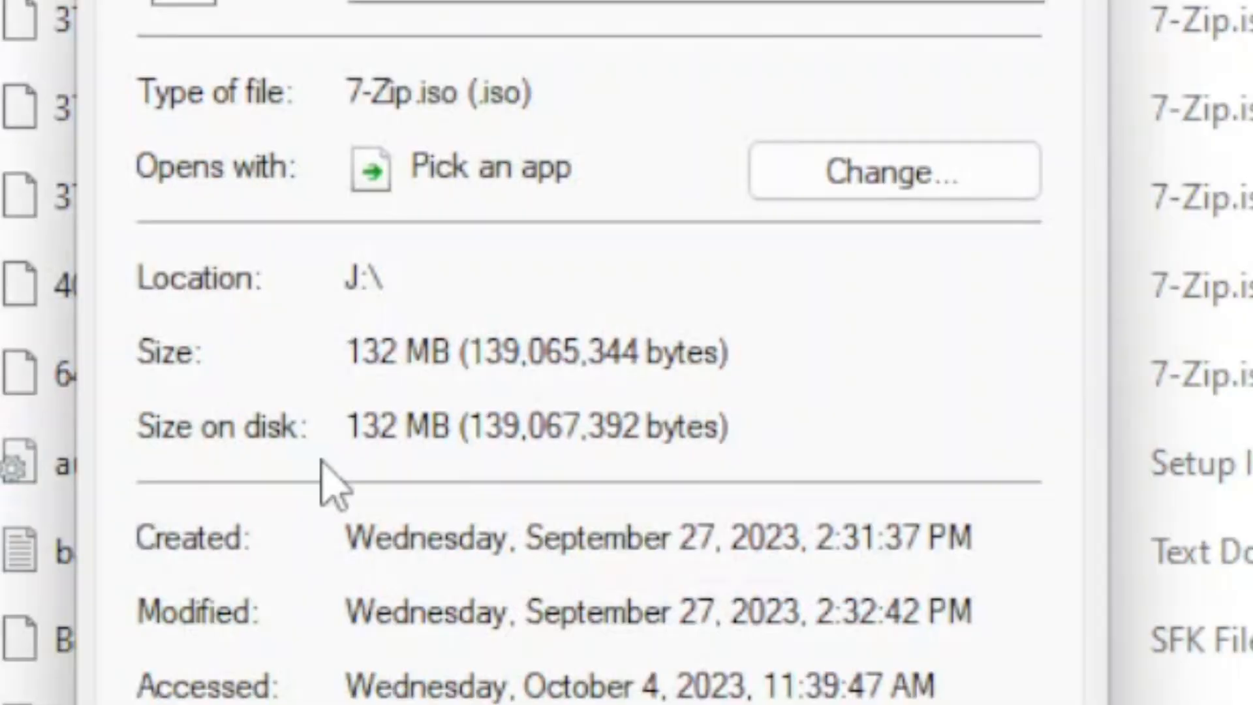
{"action": "mouse_move", "coordinate": [524, 531]}
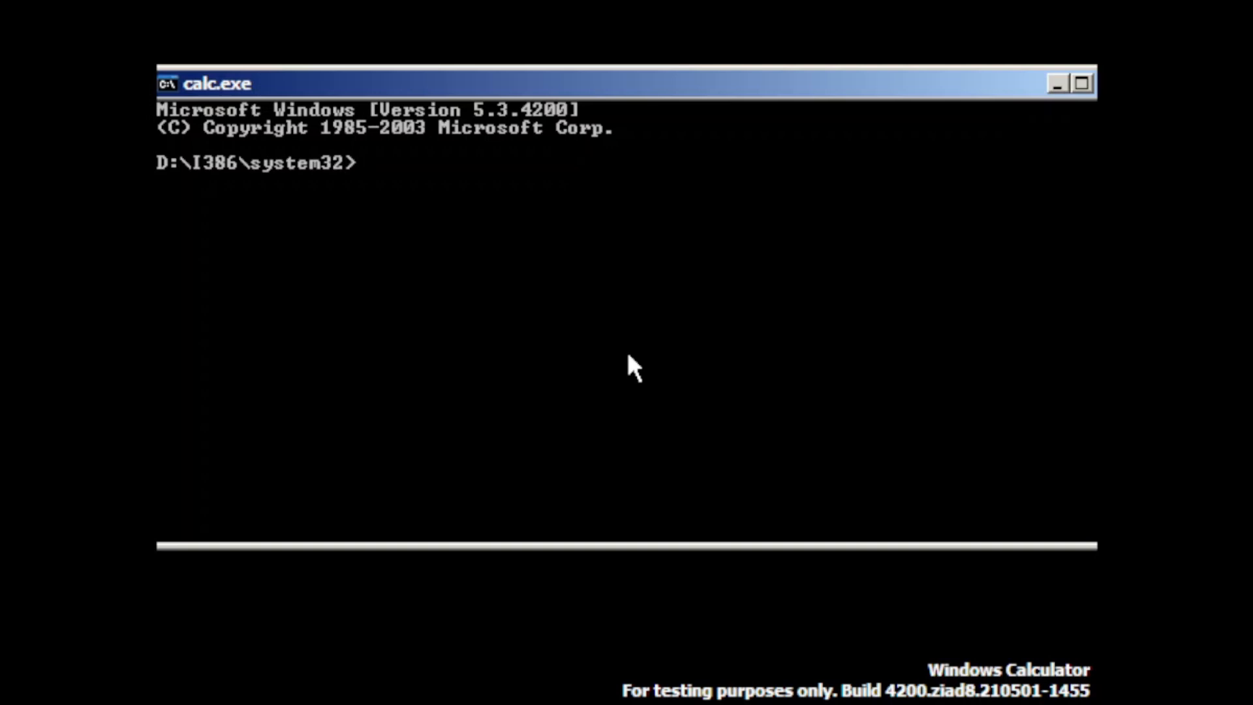
Run winver, help and dir /p at the D:\I386\system32 prompt; help is not recognized
{"action": "type", "text": "winver"}
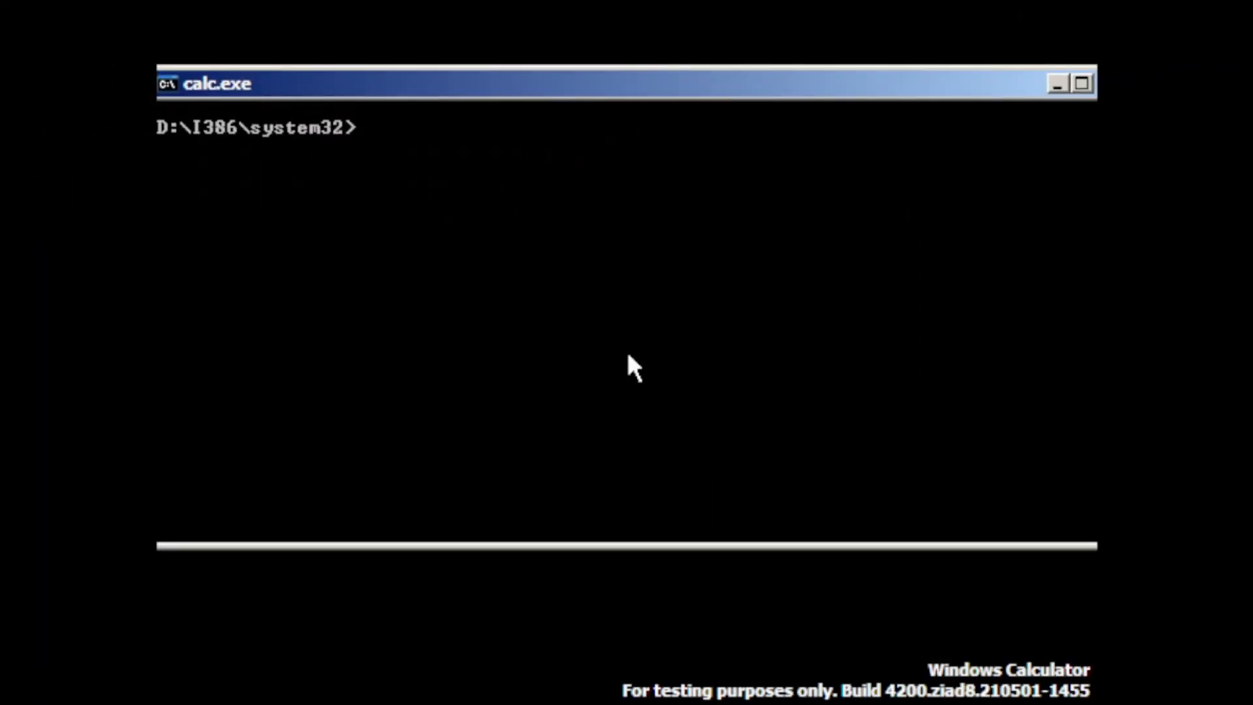
{"action": "type", "text": "help"}
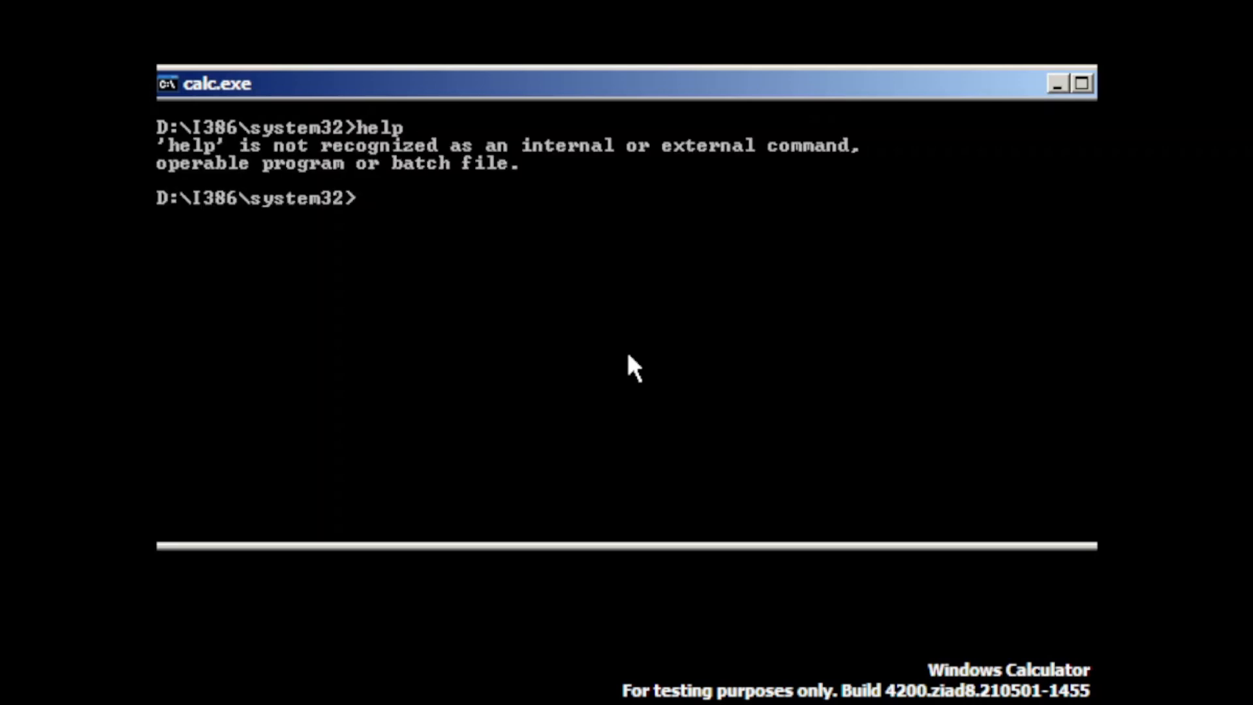
{"action": "type", "text": "dir /p"}
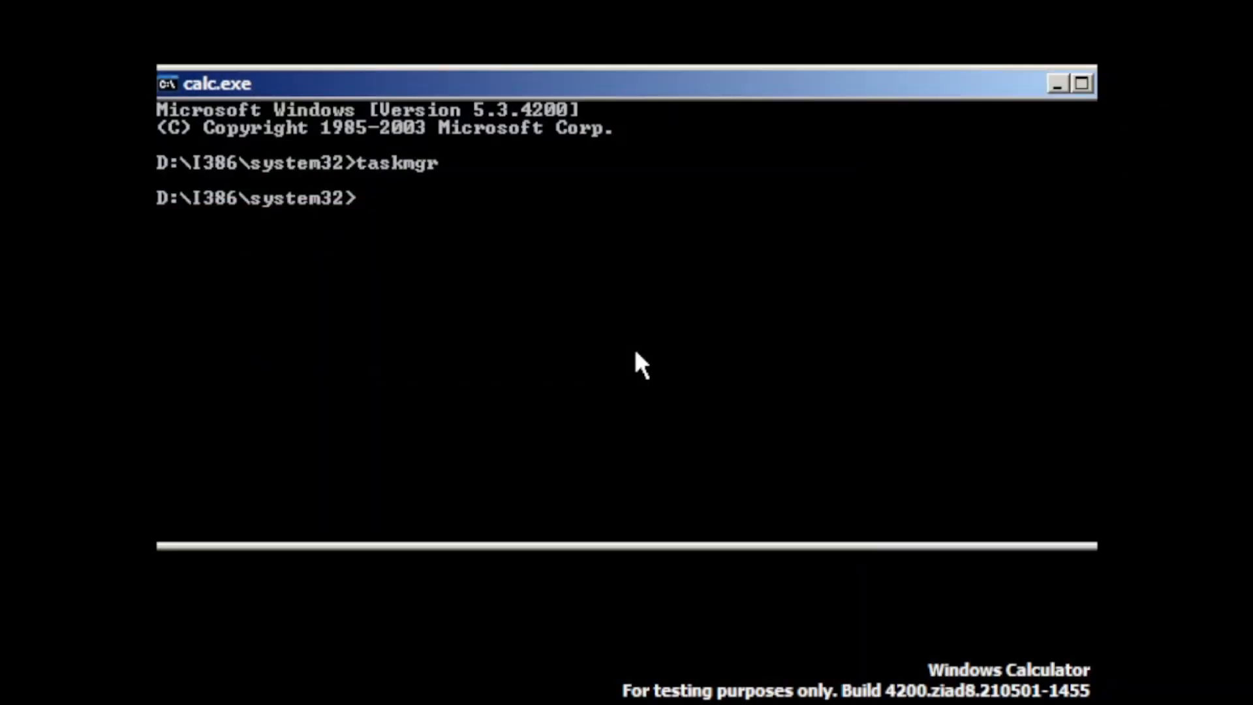
Start Notepad from the prompt, write the test sentence and bring up Format > Font to enlarge it
{"action": "type", "text": "start"}
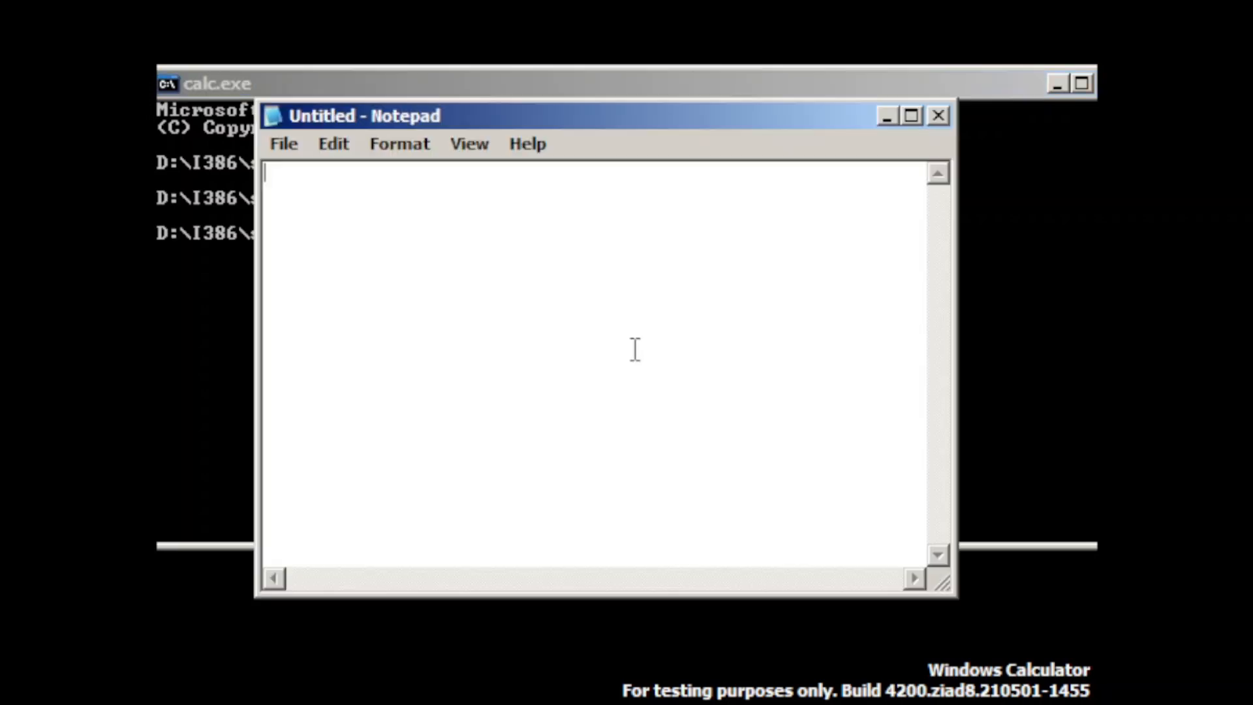
{"action": "type", "text": "this is just a test for writing a text file in wind"}
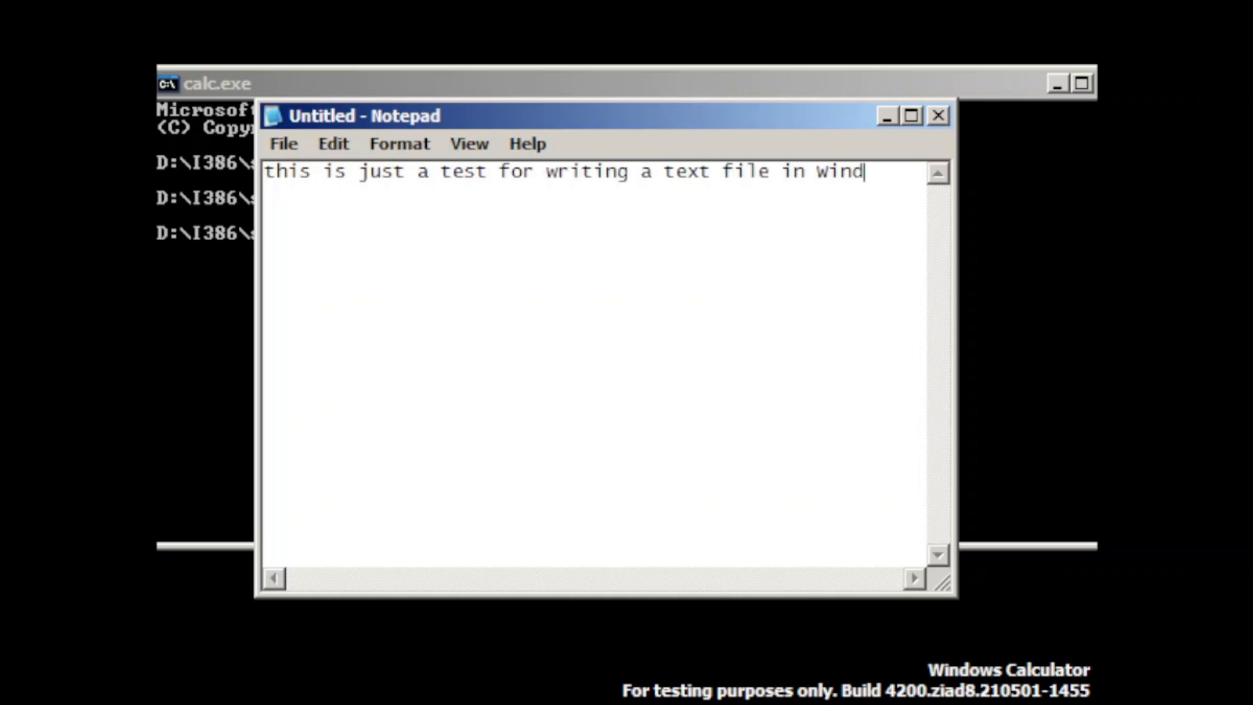
{"action": "left_click", "coordinate": [400, 144]}
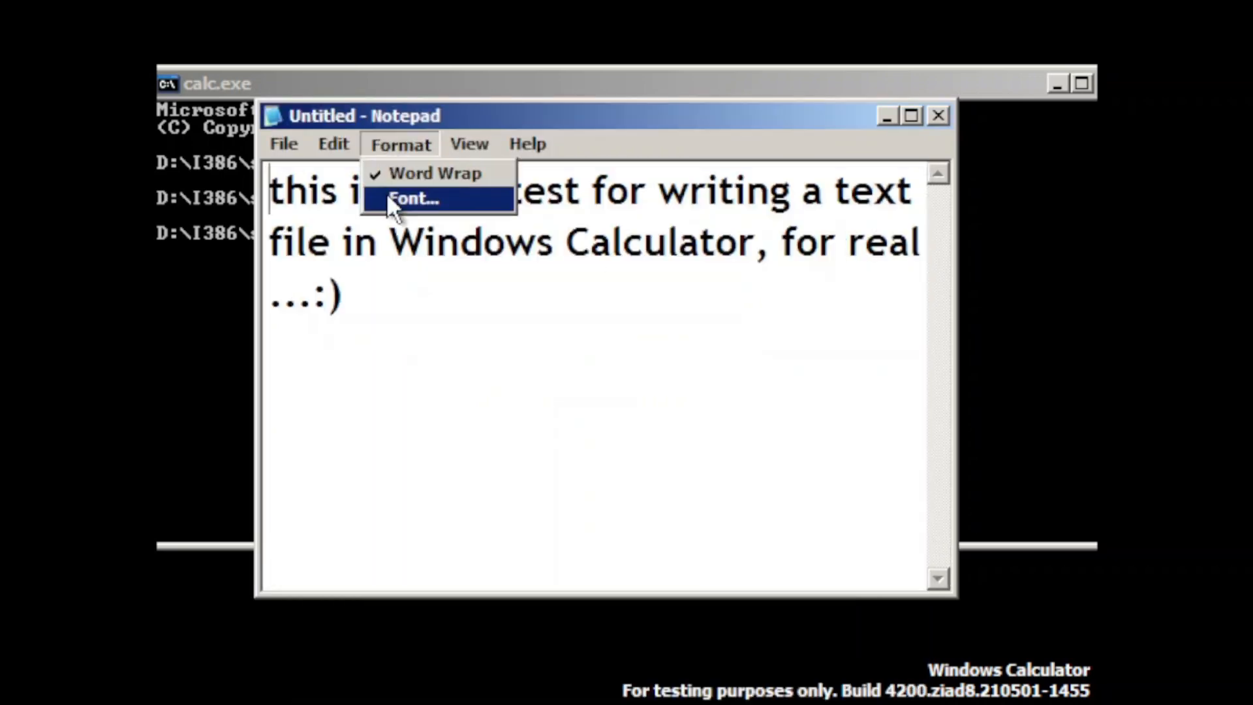
{"action": "left_click", "coordinate": [414, 198]}
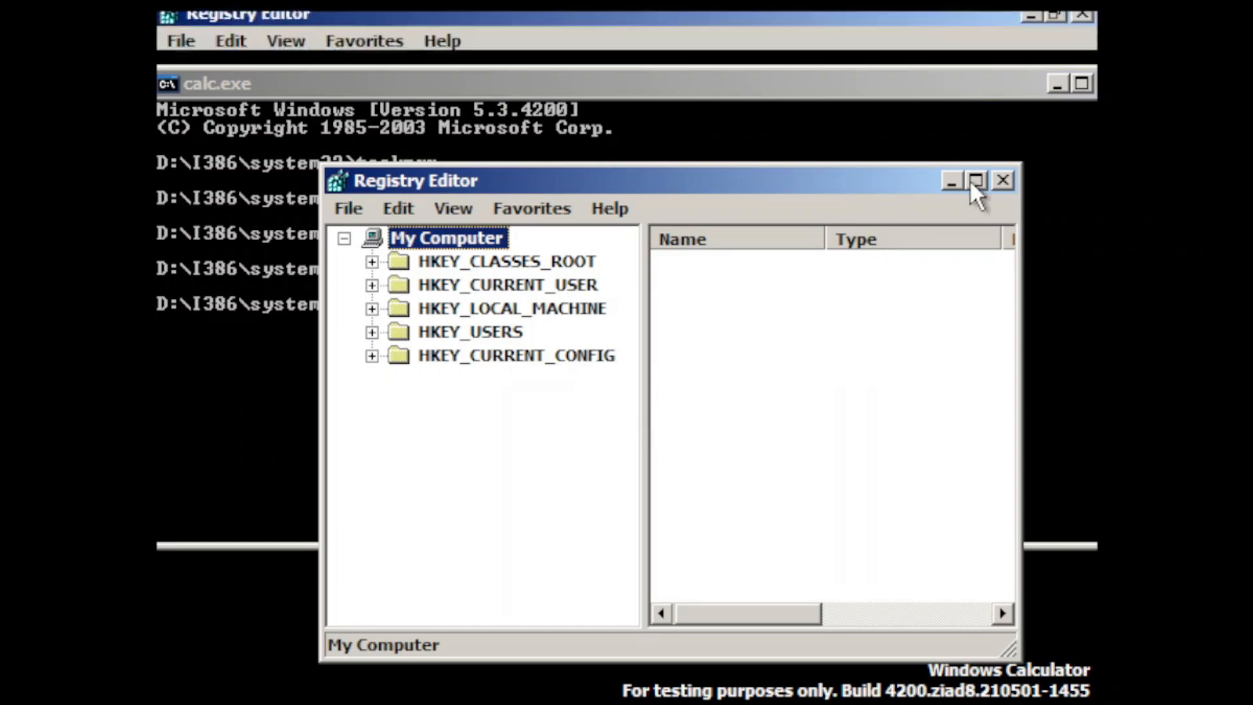
Maximize Registry Editor and expand HKEY_CLASSES_ROOT to browse its keys
{"action": "left_click", "coordinate": [974, 180]}
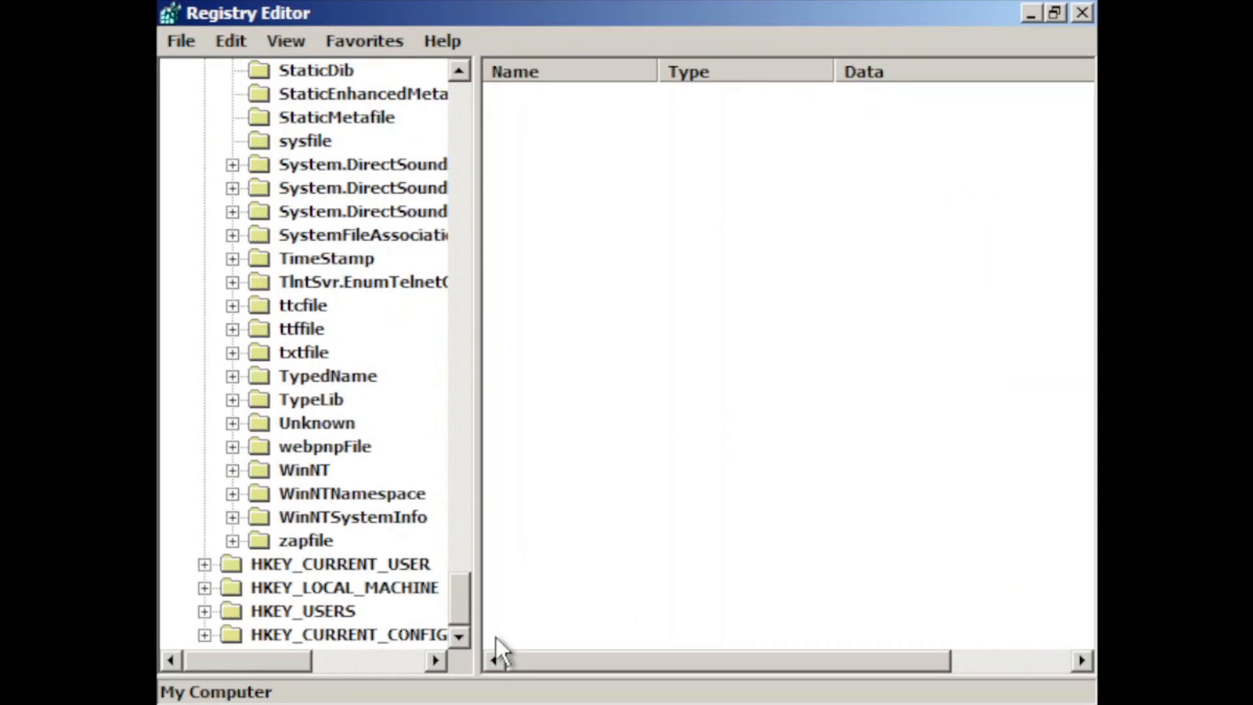
{"action": "left_click", "coordinate": [383, 259]}
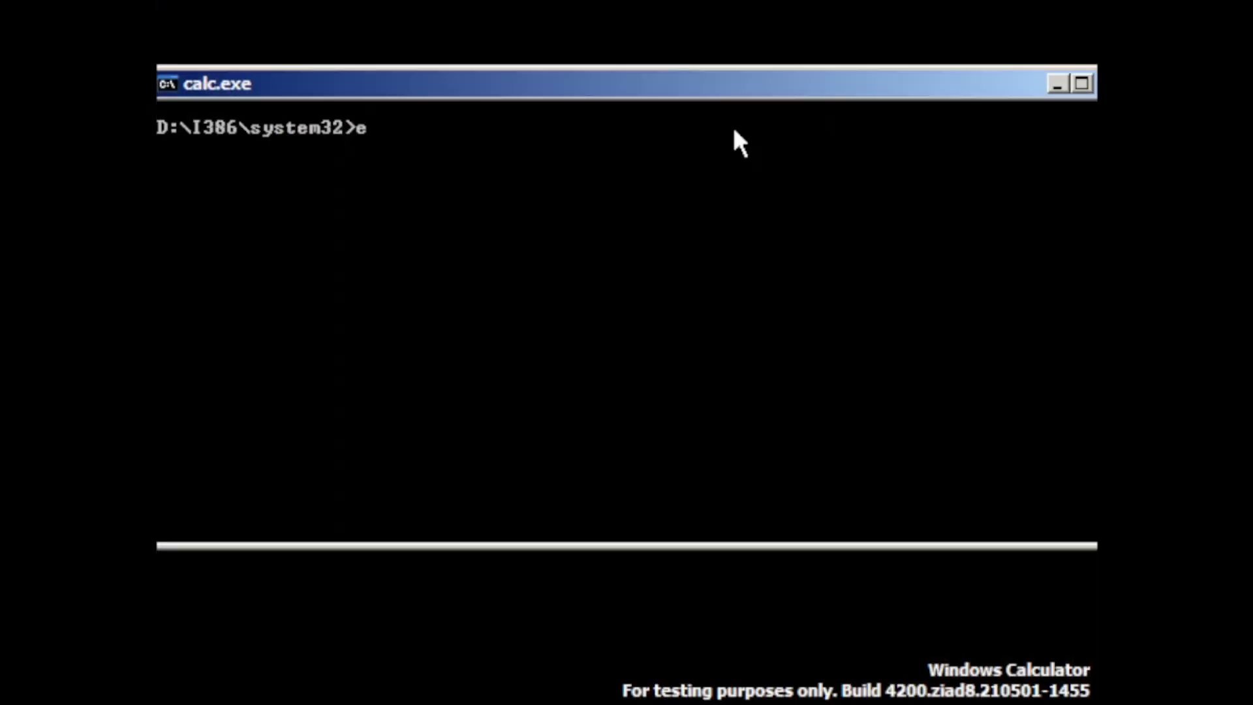
Attempt to start explorer several times at the prompt; it is not recognized or does nothing
{"action": "type", "text": "xplorer"}
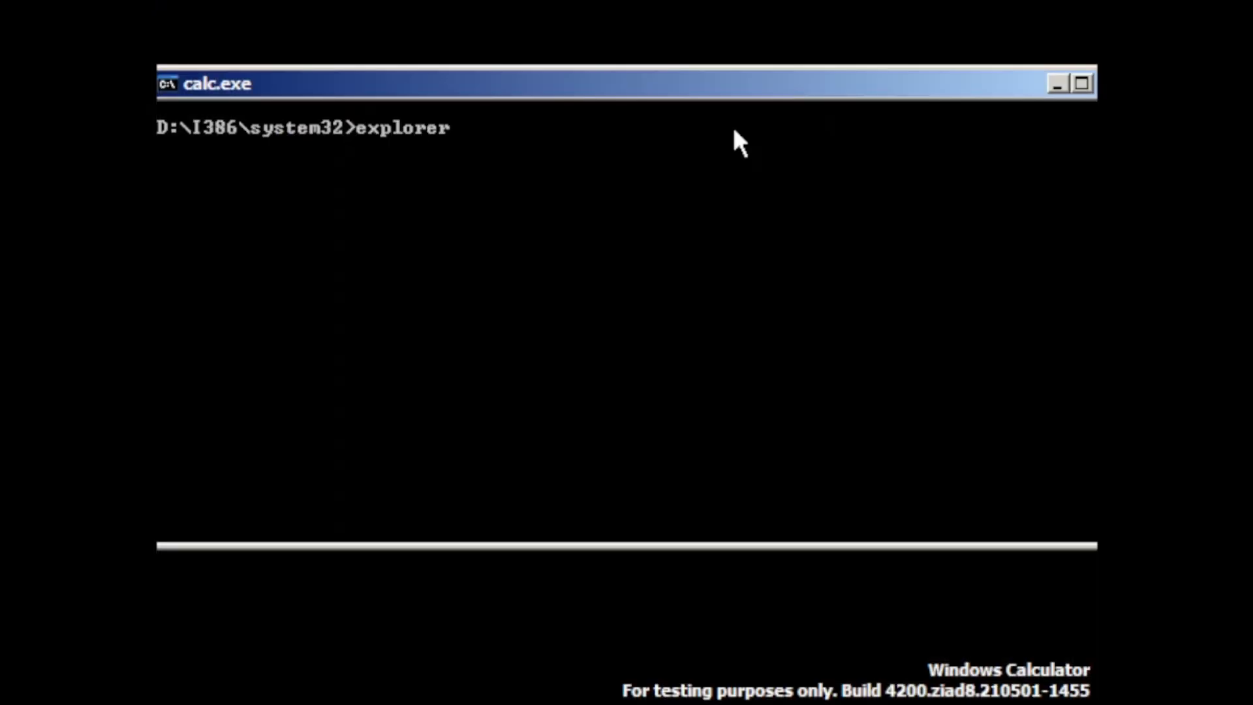
{"action": "type", "text": "exp"}
{"action": "type", "text": "plr"}
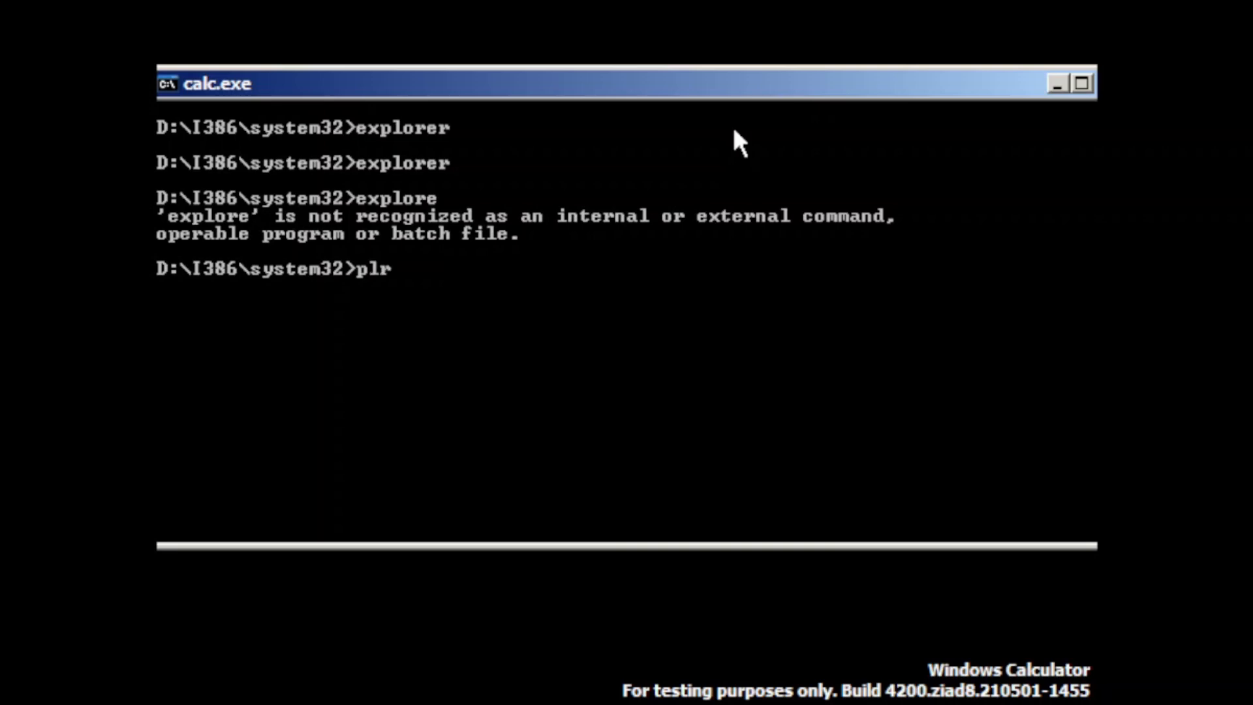
{"action": "type", "text": "explorer"}
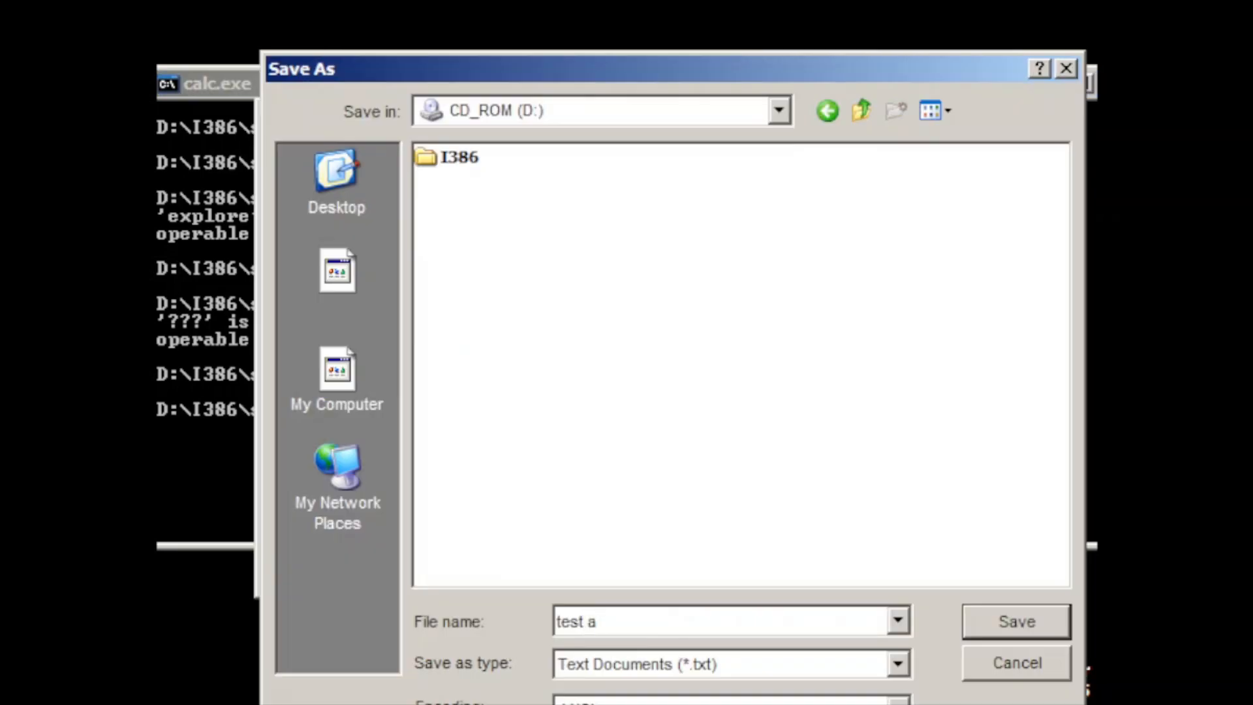
Attempt to save the text to the CD-ROM, accept My Documents instead and dismiss the folder-not-found error
{"action": "left_click", "coordinate": [1015, 622]}
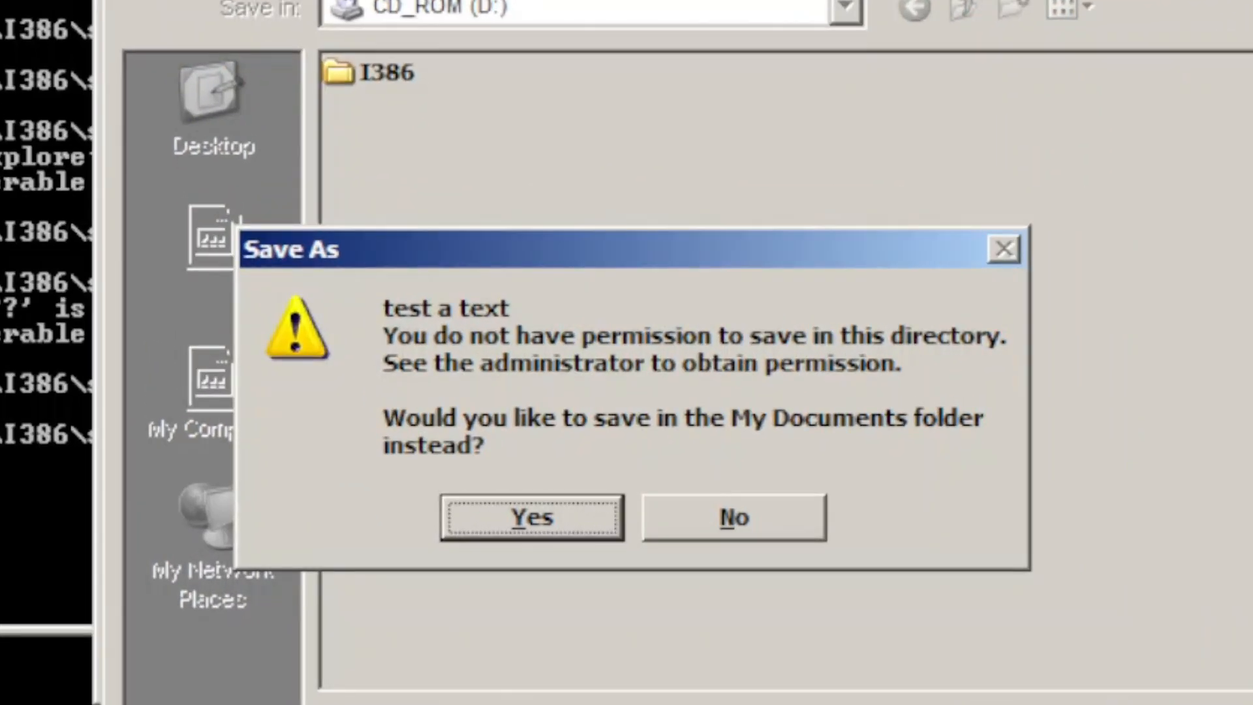
{"action": "left_click", "coordinate": [530, 517]}
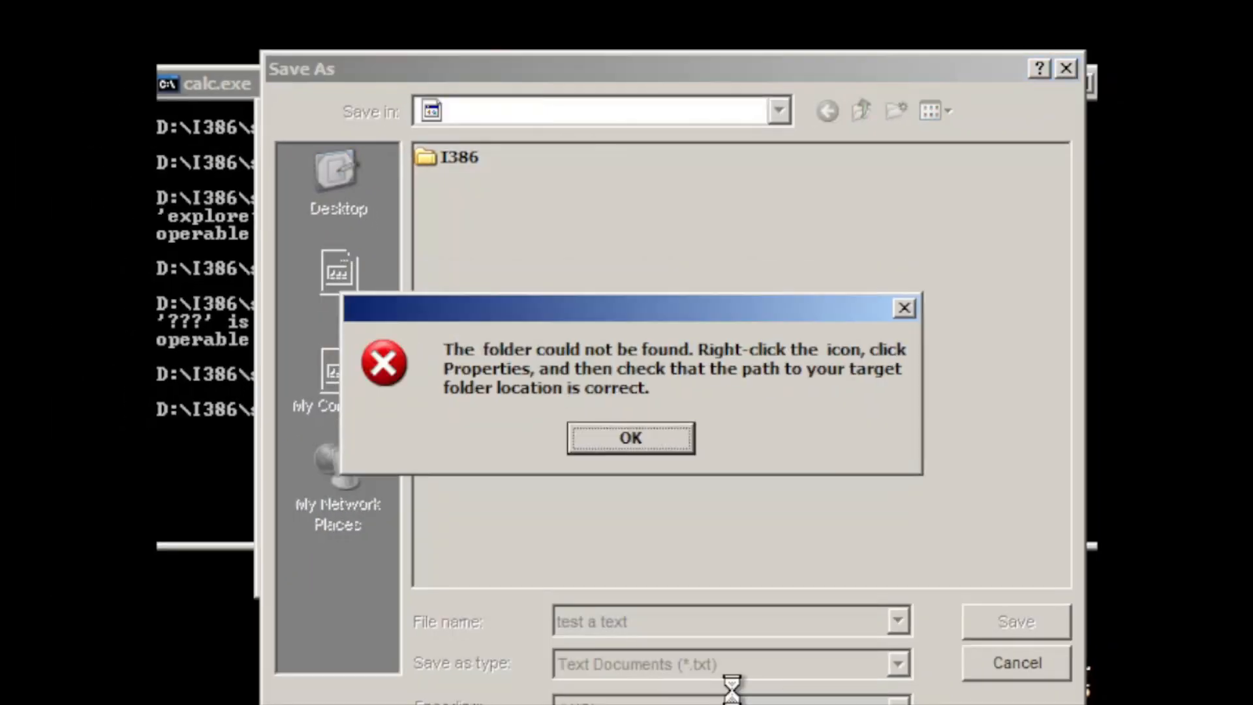
{"action": "left_click", "coordinate": [630, 438]}
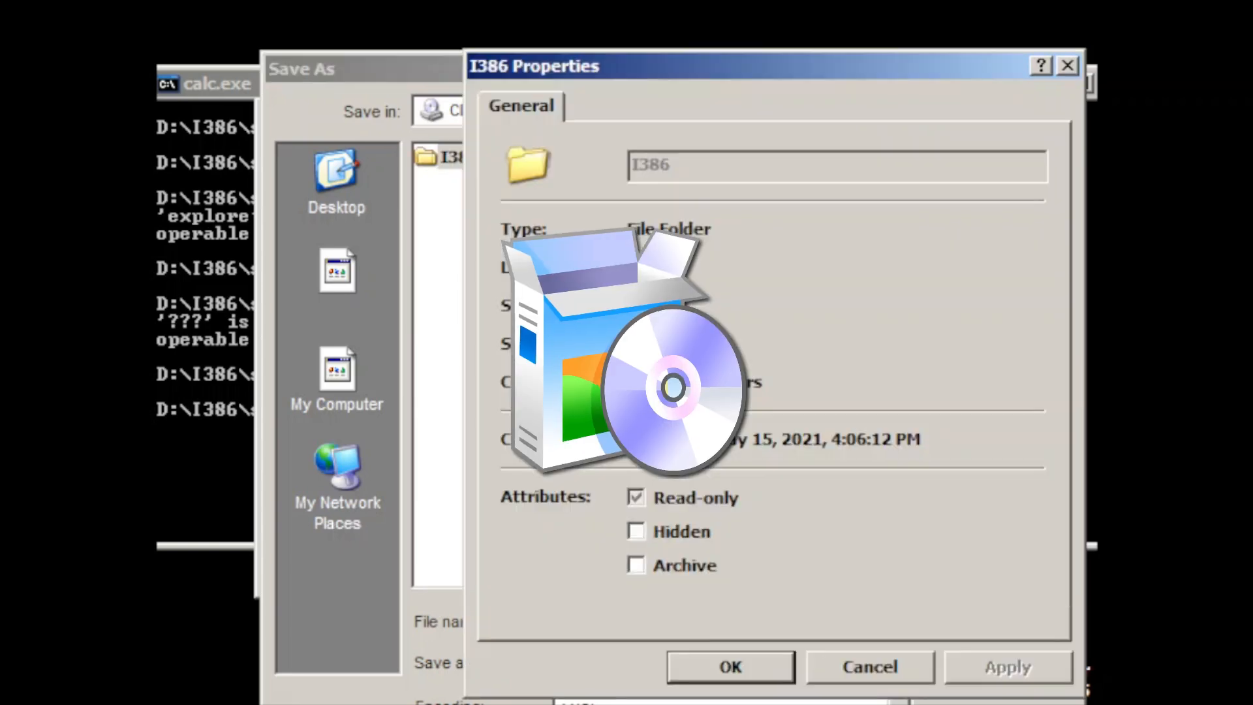
Clear the I386 folder's Read-only attribute, apply it and choose I386 as the save location
{"action": "left_click", "coordinate": [635, 498]}
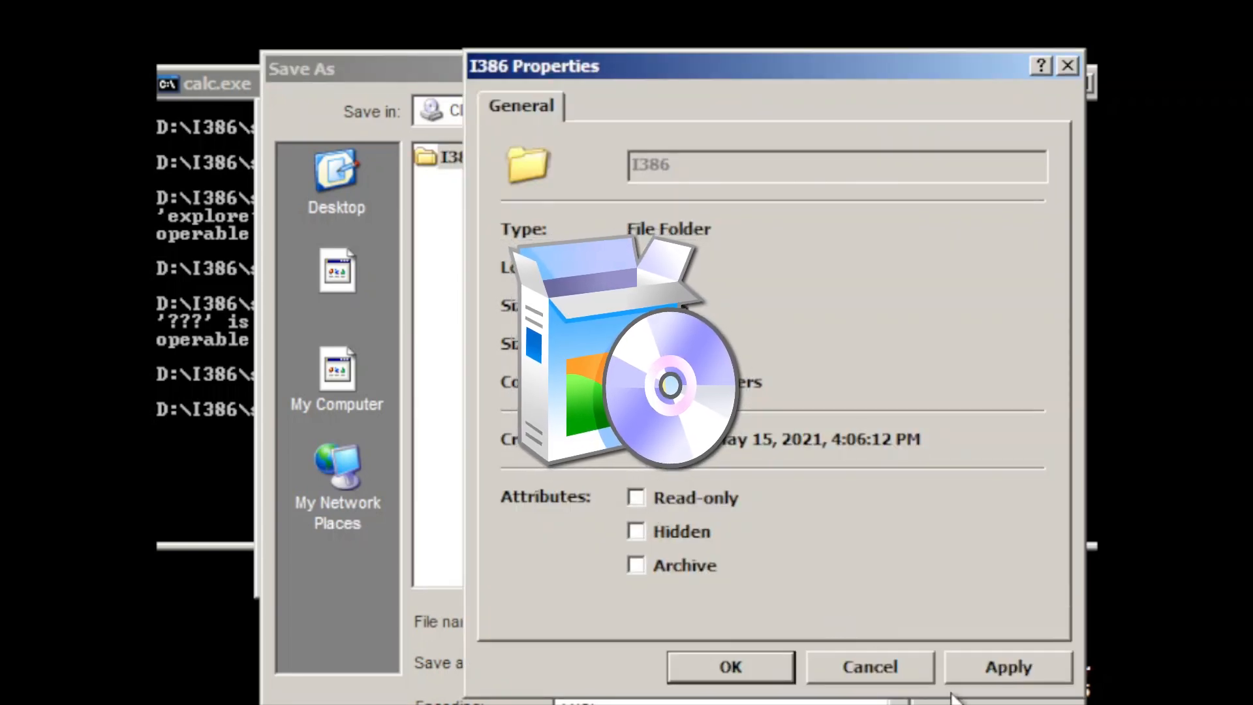
{"action": "left_click", "coordinate": [1007, 667]}
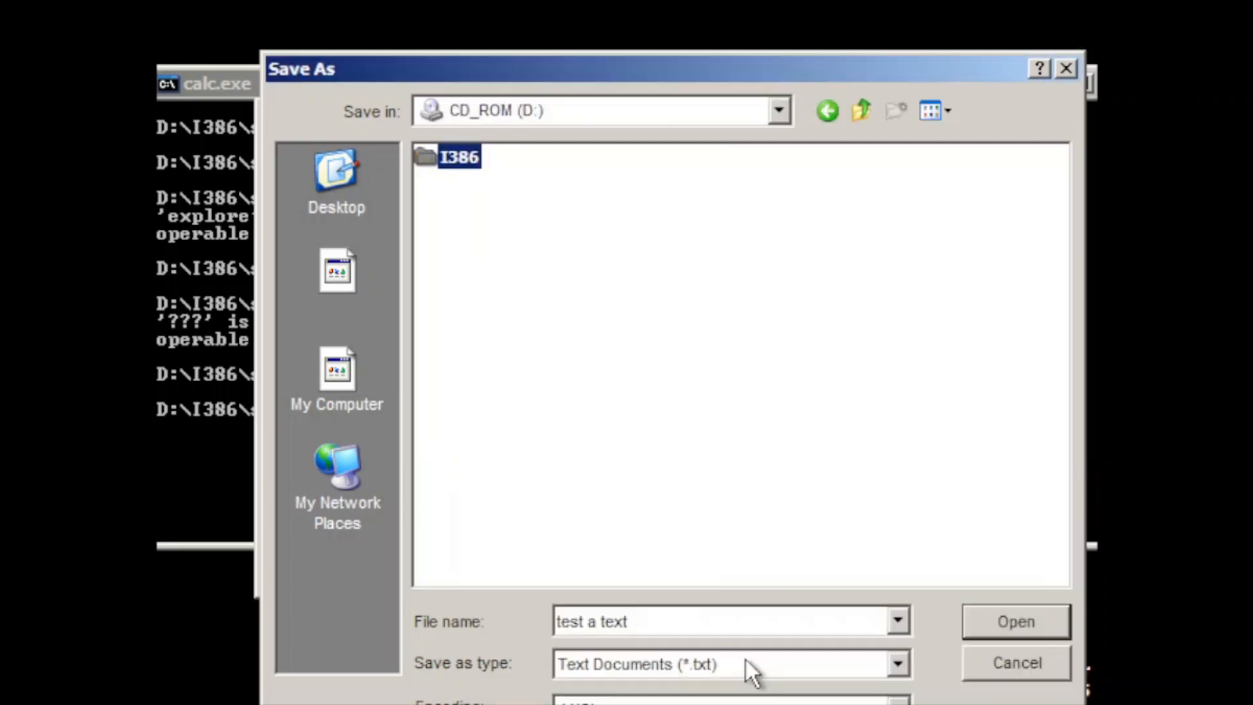
{"action": "double_click", "coordinate": [460, 157]}
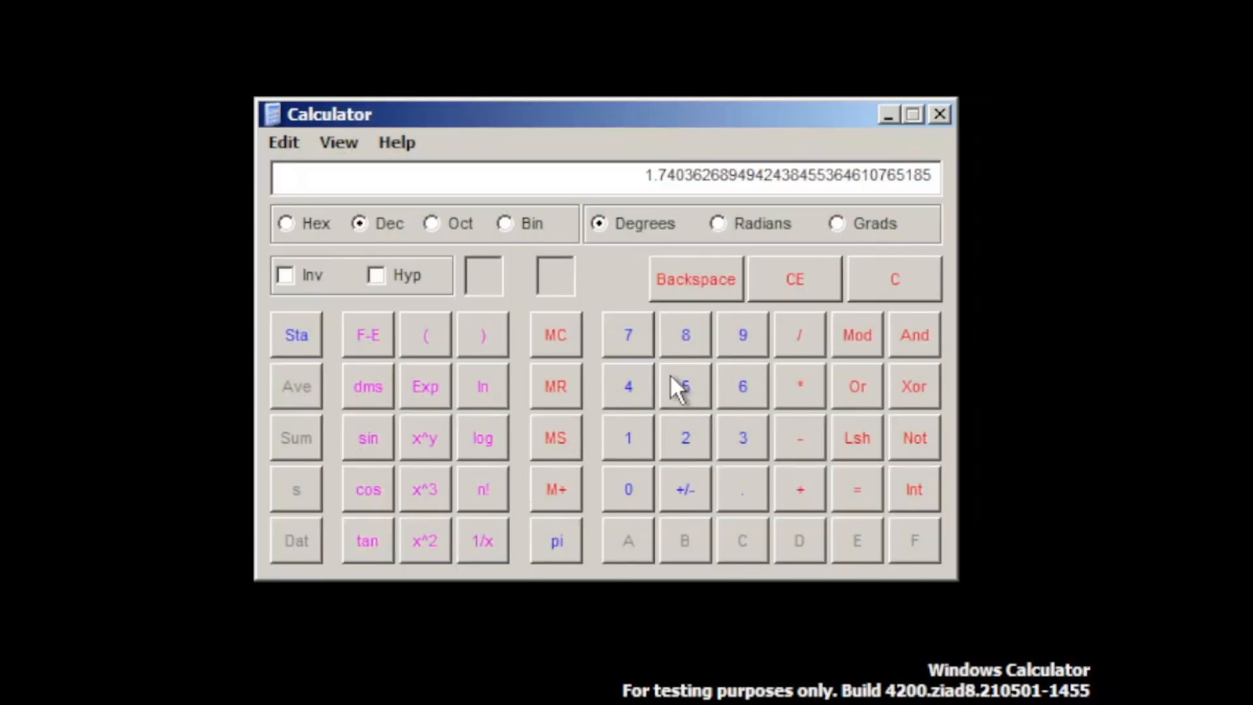
{"action": "mouse_move", "coordinate": [832, 339]}
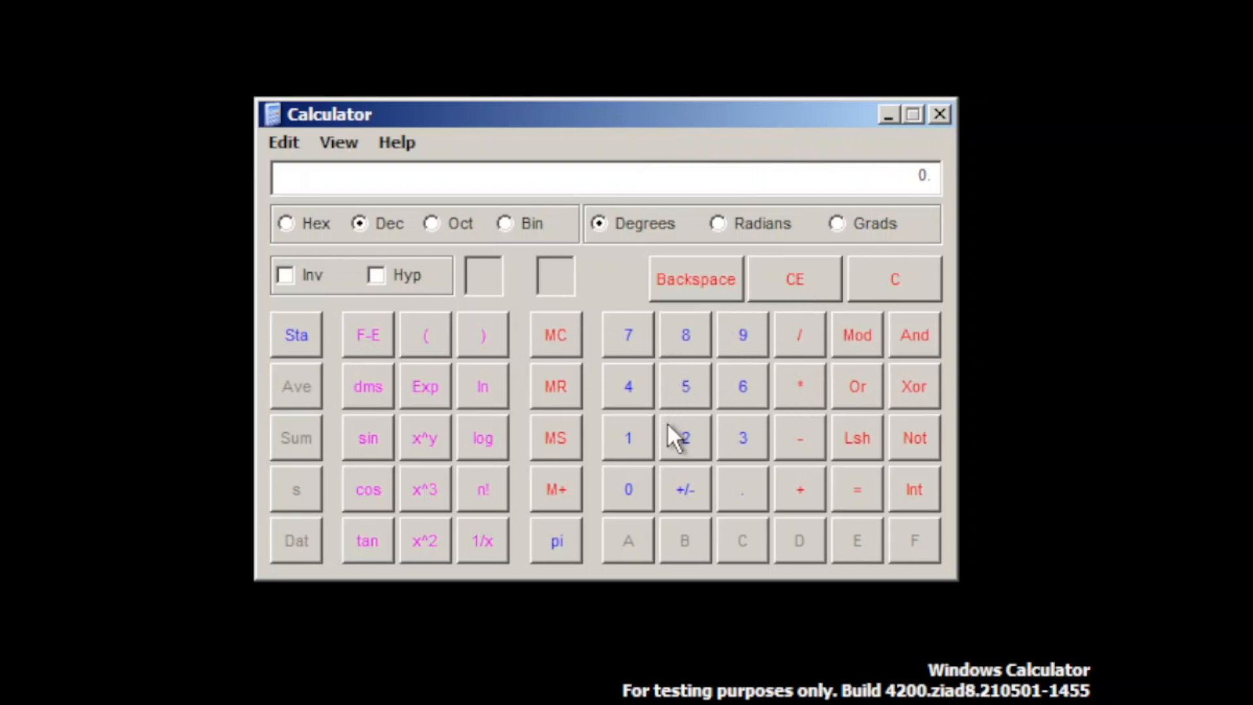
{"action": "mouse_move", "coordinate": [714, 406]}
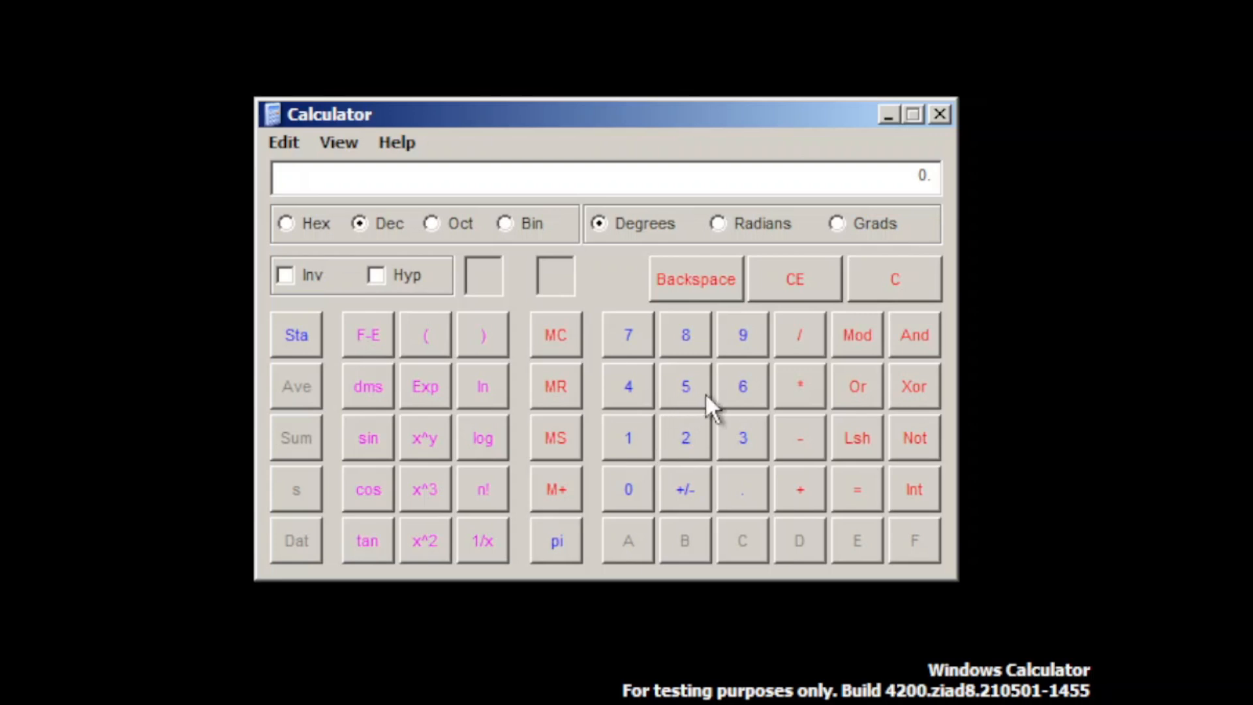
{"action": "mouse_move", "coordinate": [752, 343]}
{"action": "type", "text": "15."}
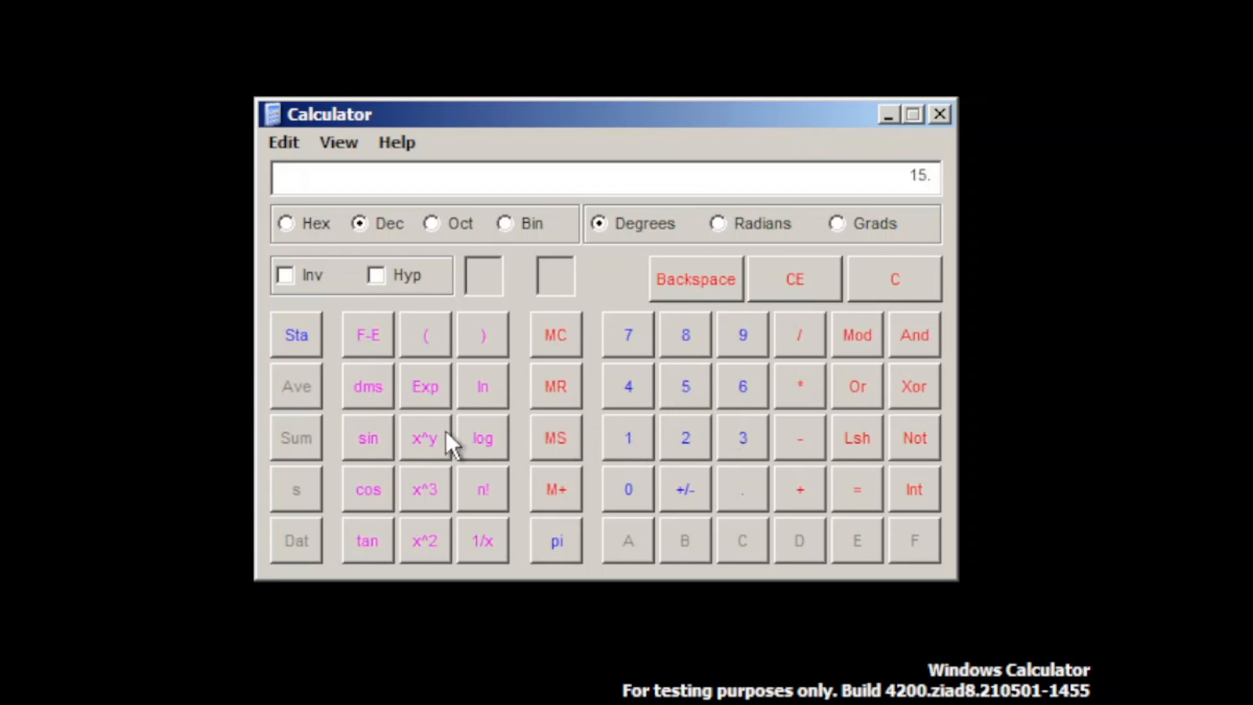
Compute the sine of 15 degrees, giving about 0.2588
{"action": "left_click", "coordinate": [367, 437]}
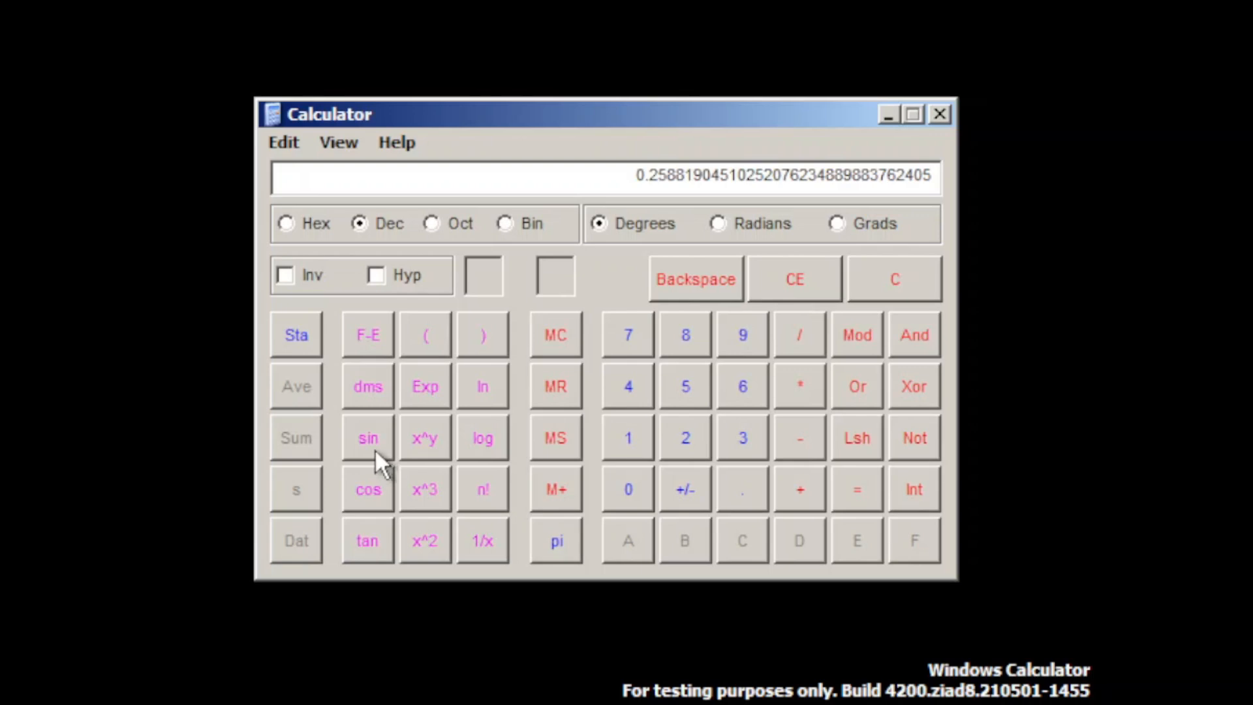